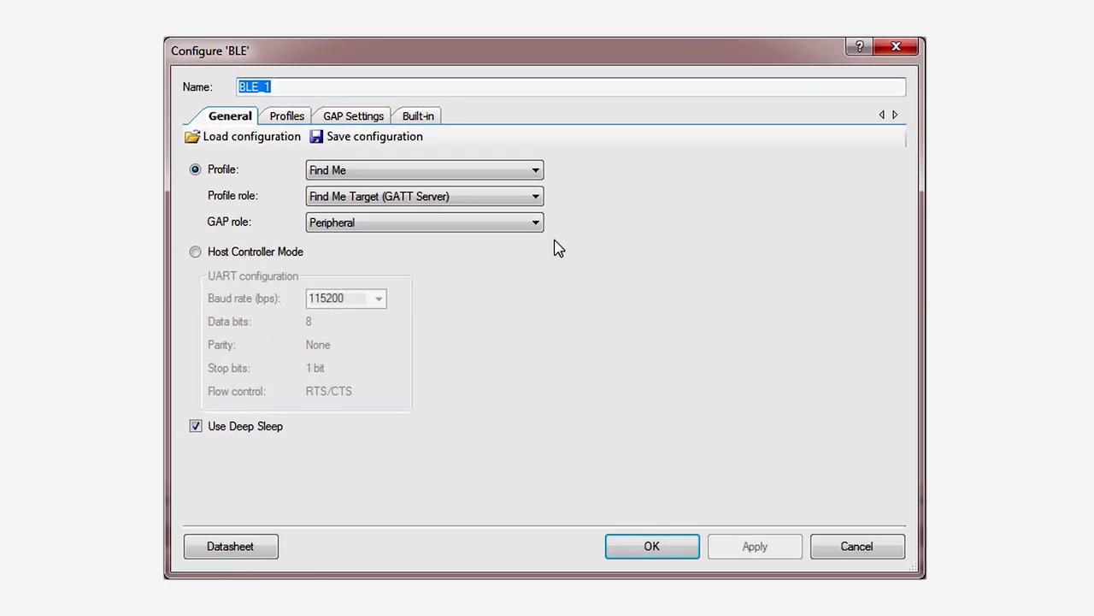
# Review the Find Me profile services, then set the GAP TX power level to -18 dBm.
pyautogui.click(284, 115)
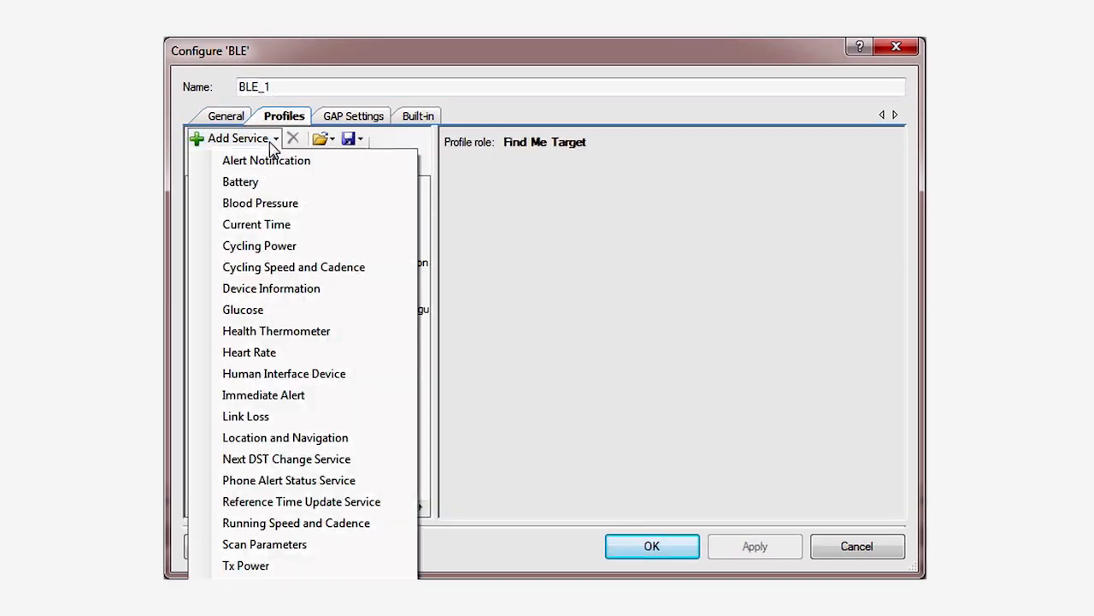
pyautogui.click(240, 181)
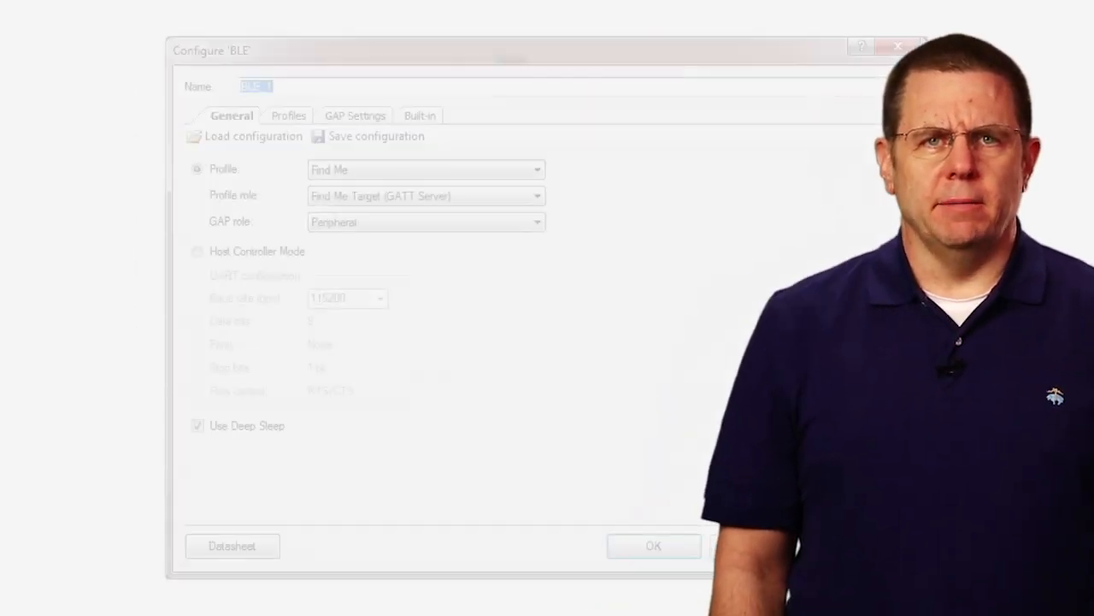
pyautogui.click(354, 116)
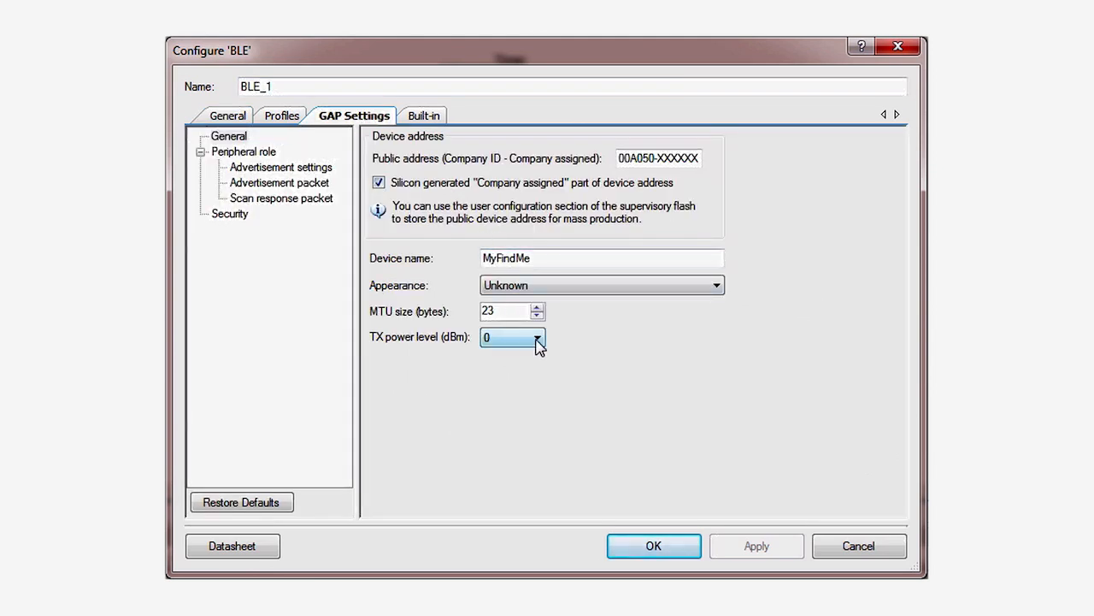
pyautogui.click(536, 337)
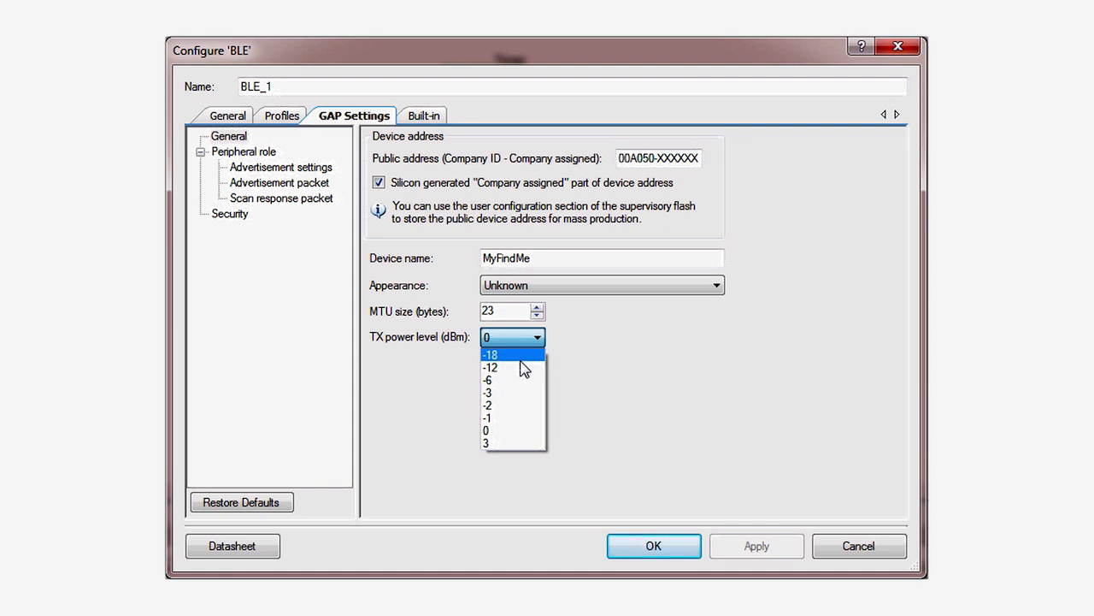
pyautogui.click(488, 354)
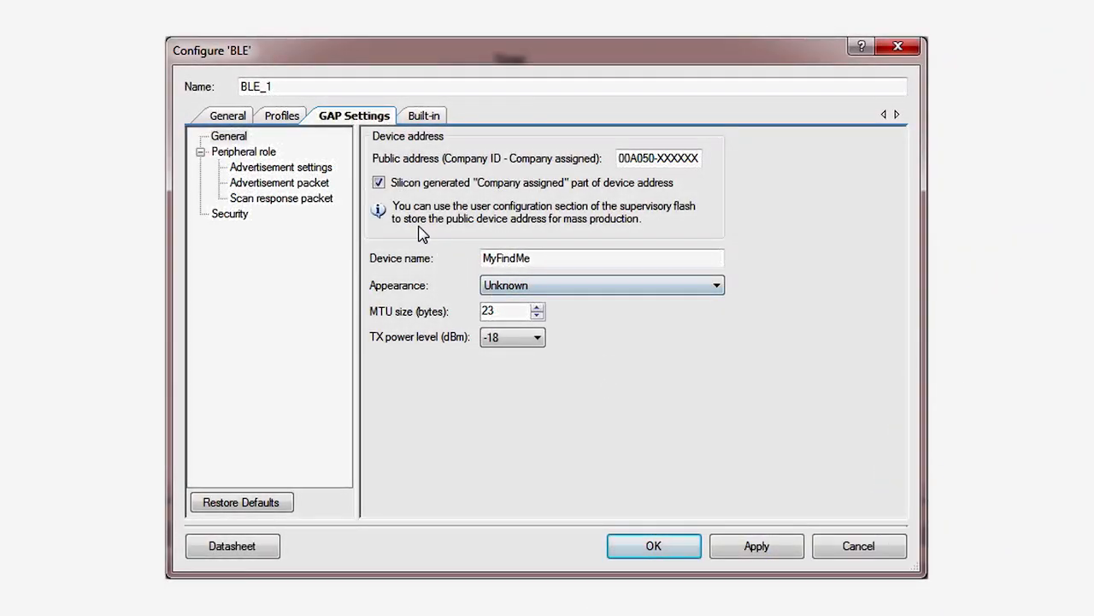
# Enable the slow advertising interval in the Peripheral role advertisement settings.
pyautogui.click(280, 166)
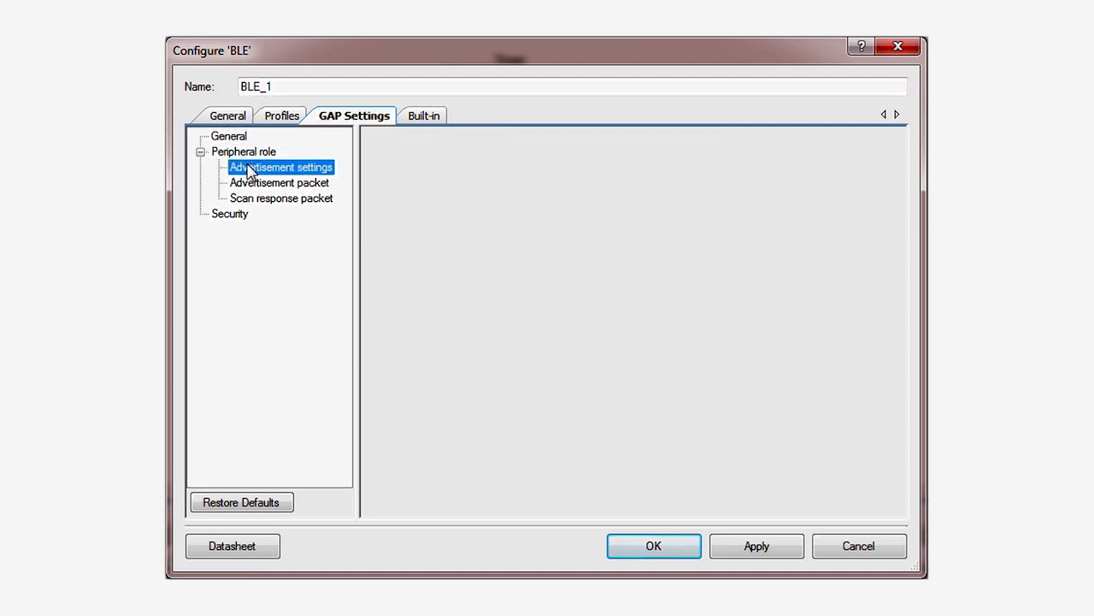
pyautogui.click(280, 167)
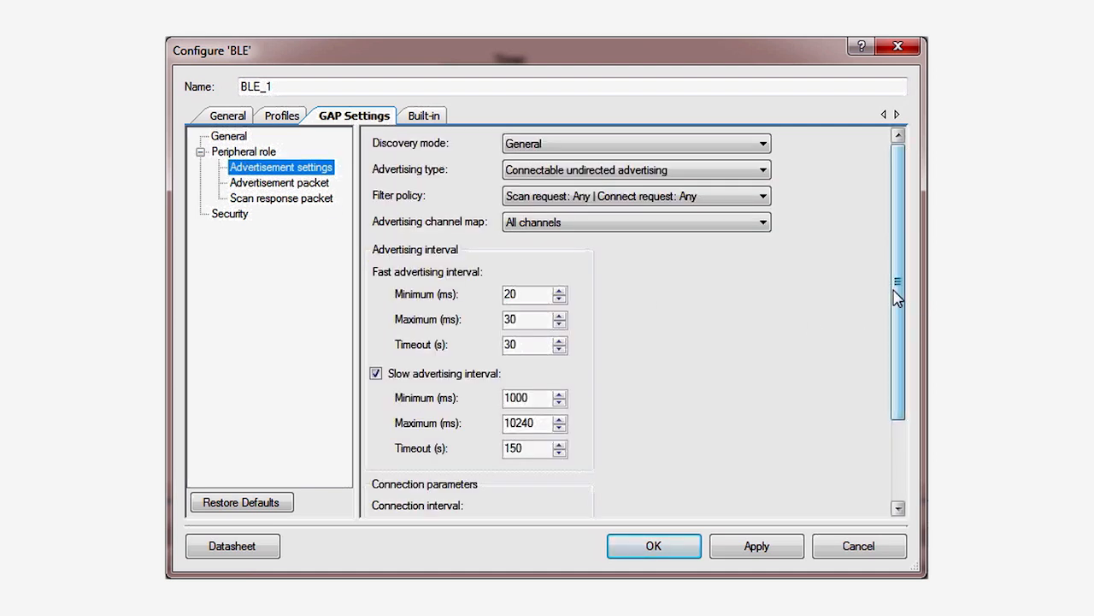
pyautogui.scroll(-3)
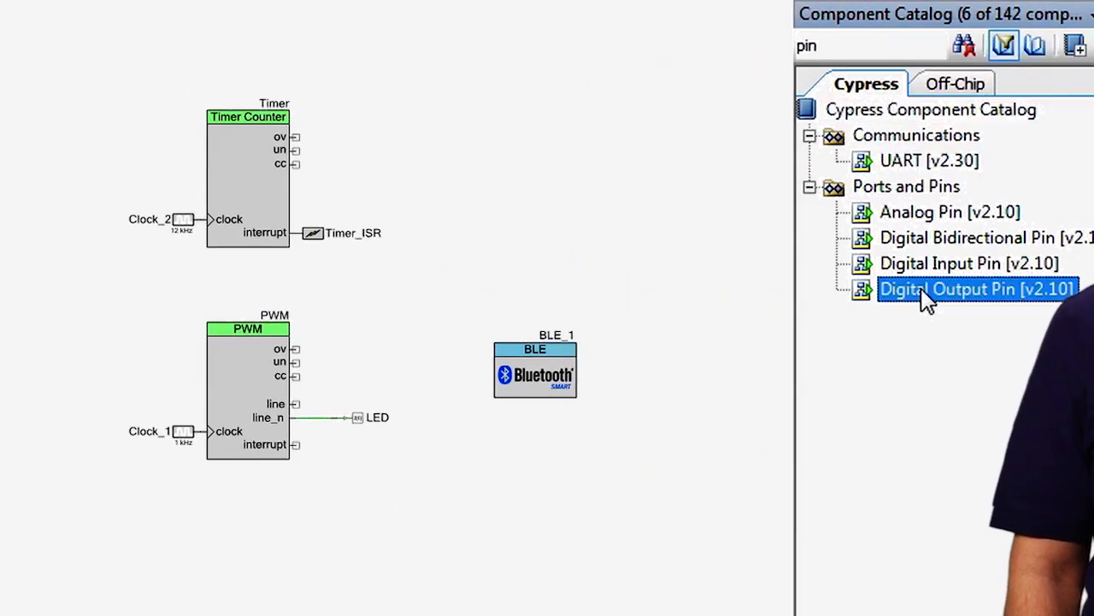
# Place a Digital Output Pin on the schematic and rename it PWR.
pyautogui.moveTo(978, 288); pyautogui.dragTo(554, 167)
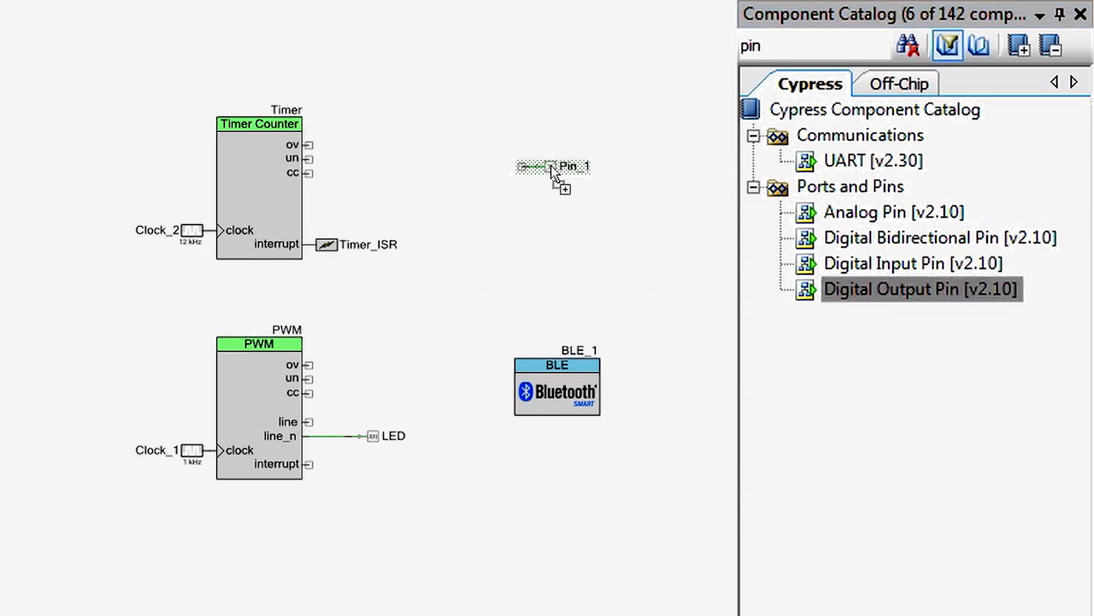
pyautogui.doubleClick(552, 168)
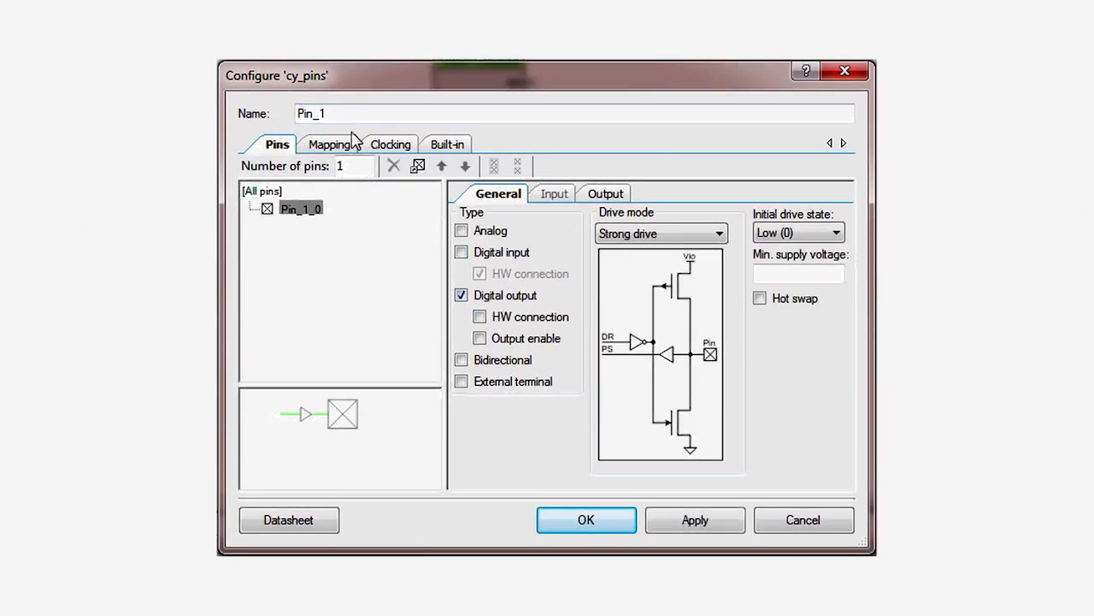
pyautogui.write('PW')
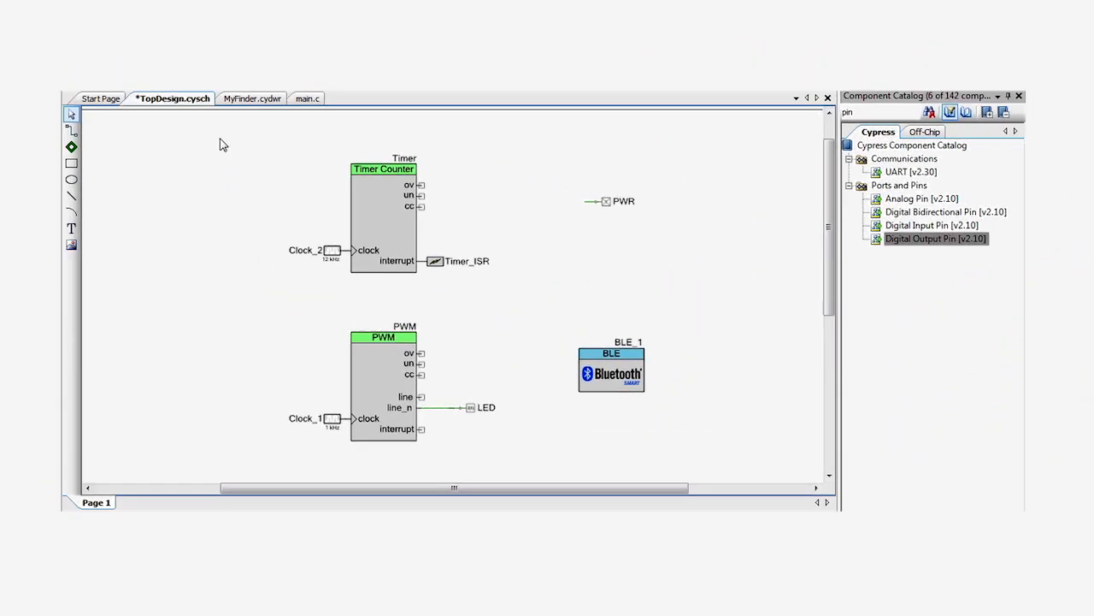
# Assign the PWR pin to port P3[7], pin 54, in MyFinder.cydwr, then return to main.c.
pyautogui.click(248, 98)
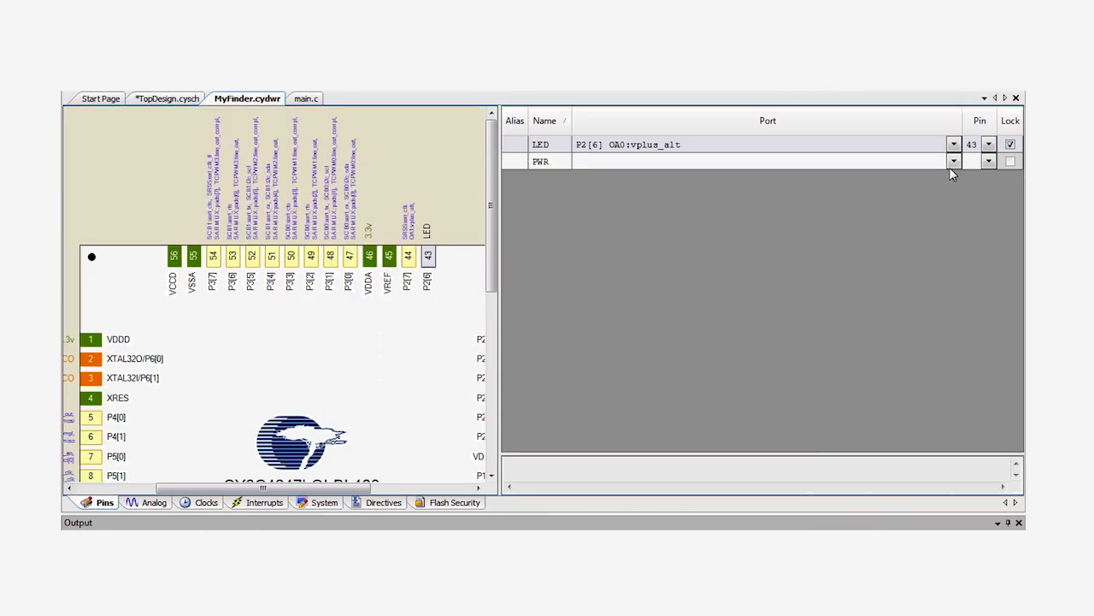
pyautogui.click(953, 161)
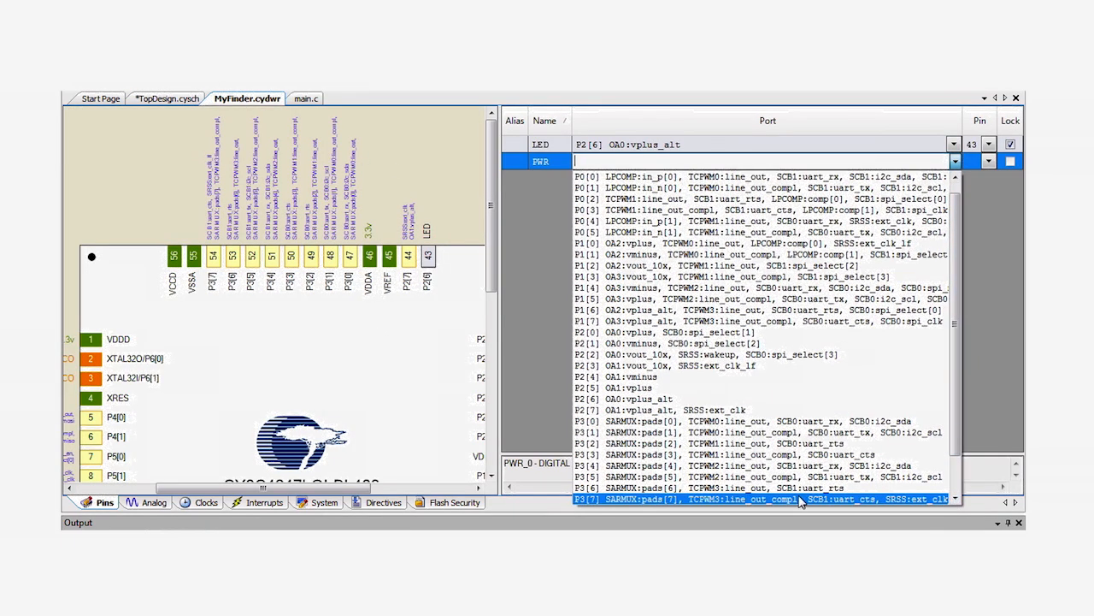
pyautogui.click(761, 498)
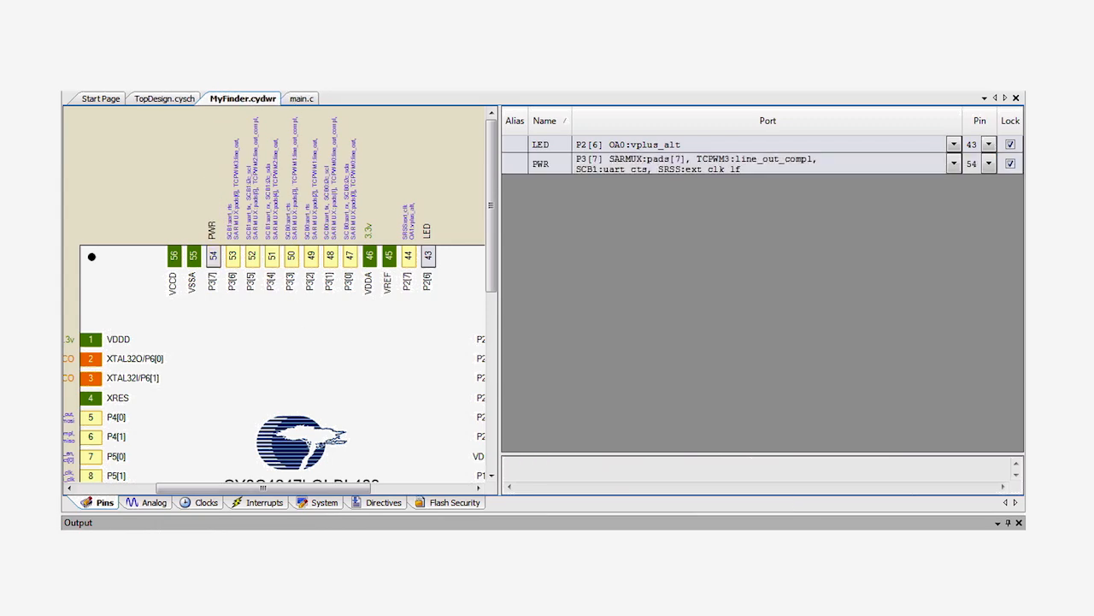
pyautogui.click(301, 98)
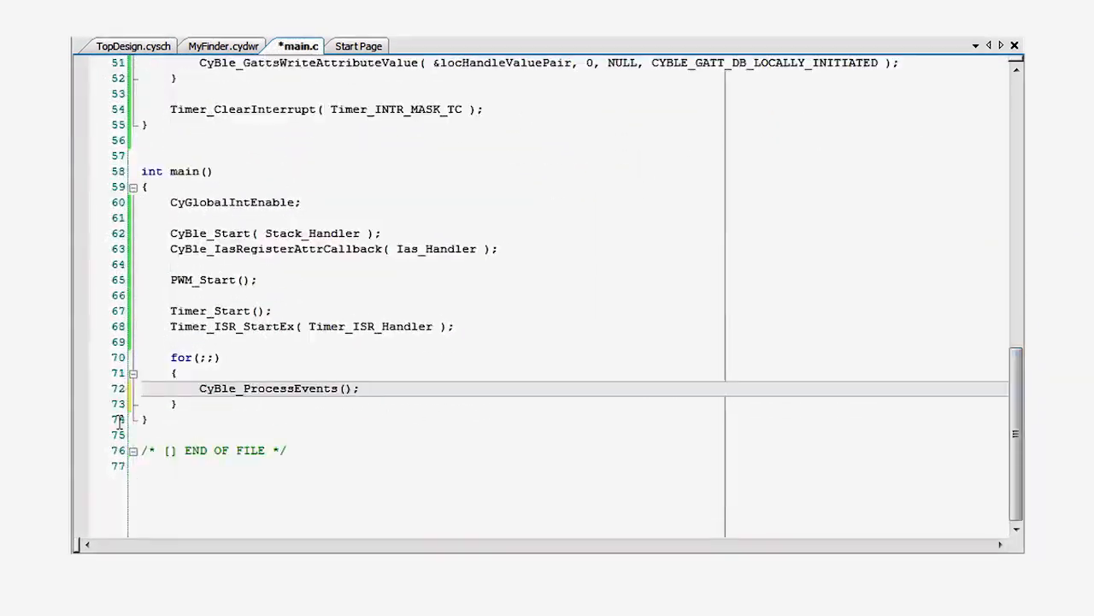
# Add if(CyBle_EnterLPM(CYBLE_BLESS_SLEEP)==CYBLE_BLESS_SLEEP){PWR_Write(1); CySysPmSleep(); PWR_Write(0);} to the main loop.
pyautogui.write('if( CyBle_EnterLPM(')
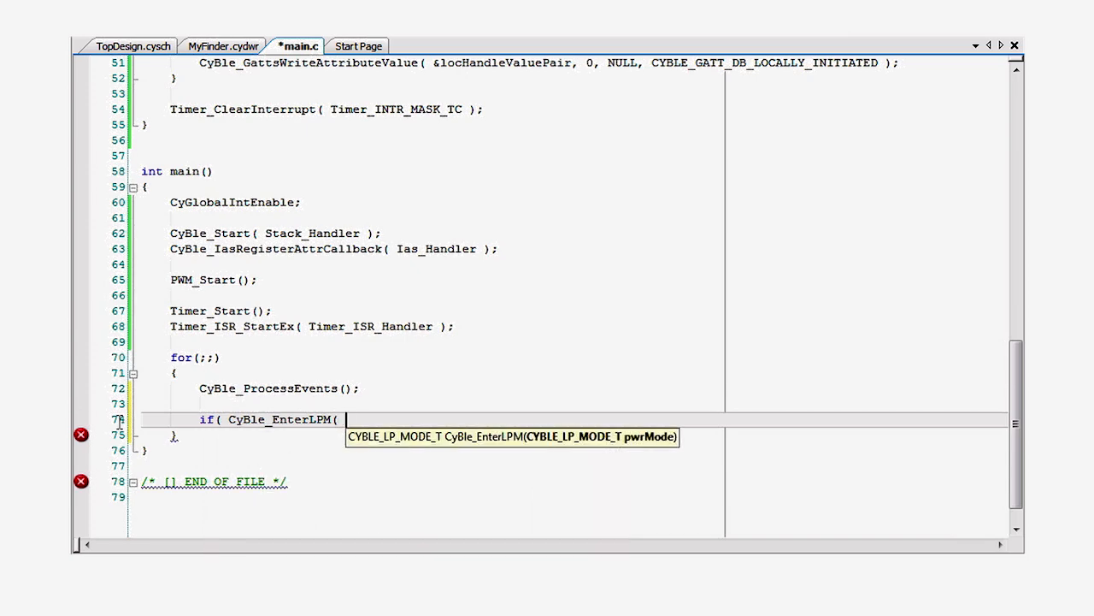
pyautogui.write('CYBLE_BLESS_SLEEP ) == CYBLE_BLESS_SLEEP )')
pyautogui.write('{')
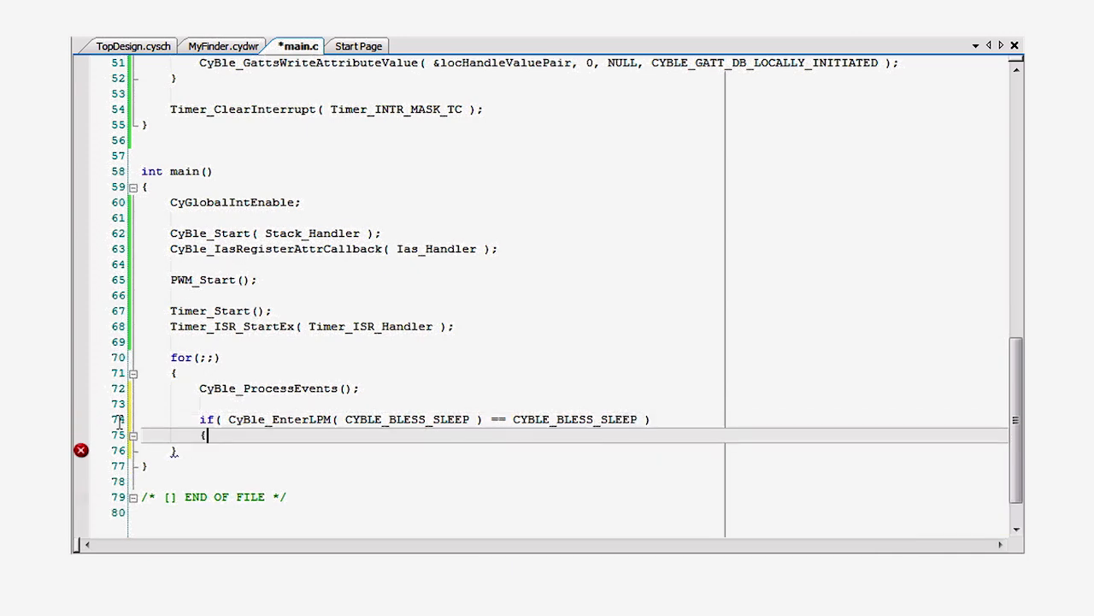
pyautogui.write('PWR_Write( 1 );')
pyautogui.write('CySysPmSleep();')
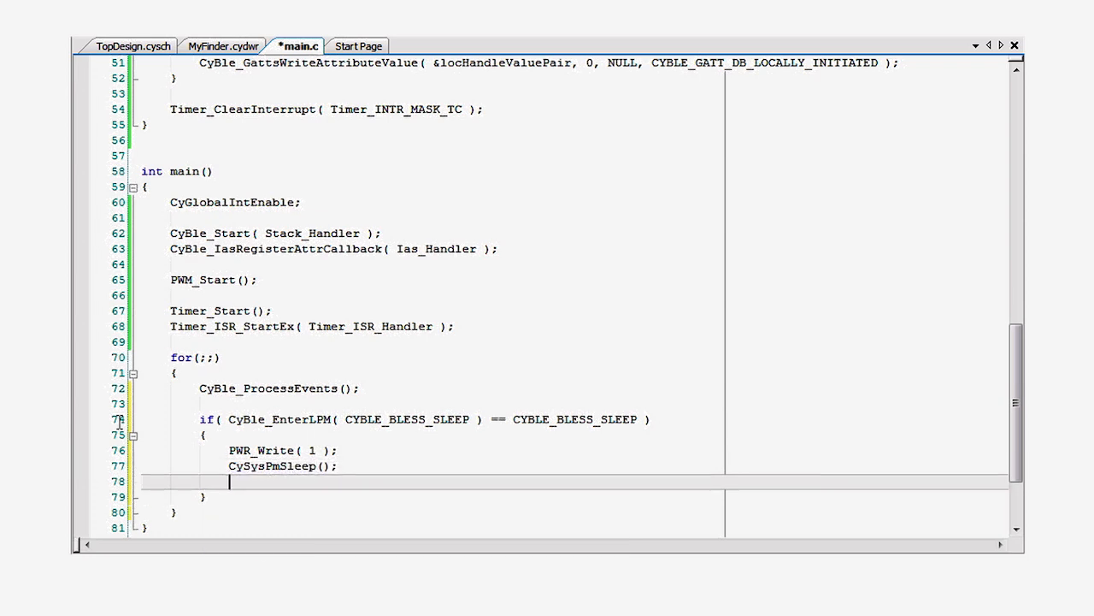
pyautogui.write('PWR_Write( 0 );')
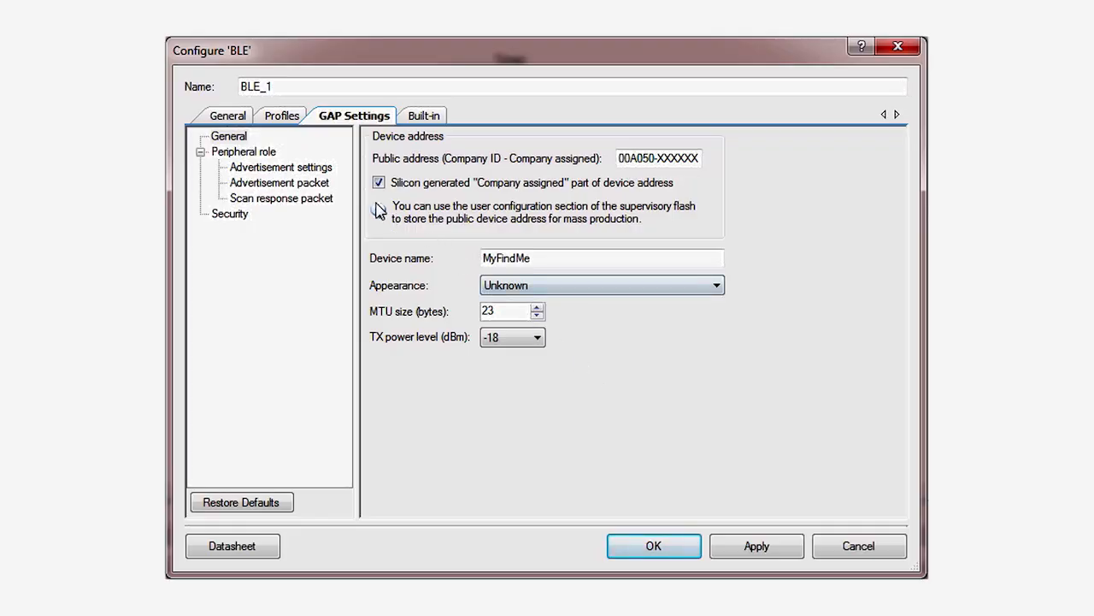
# Review the advertisement settings and select the fast advertising interval value.
pyautogui.click(280, 167)
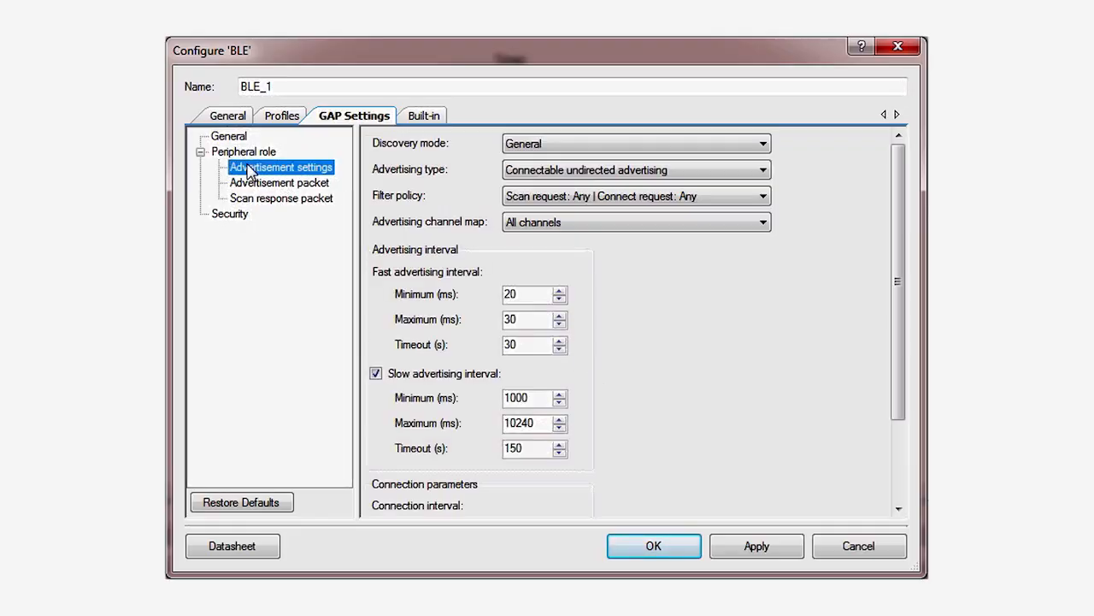
pyautogui.scroll(-3)
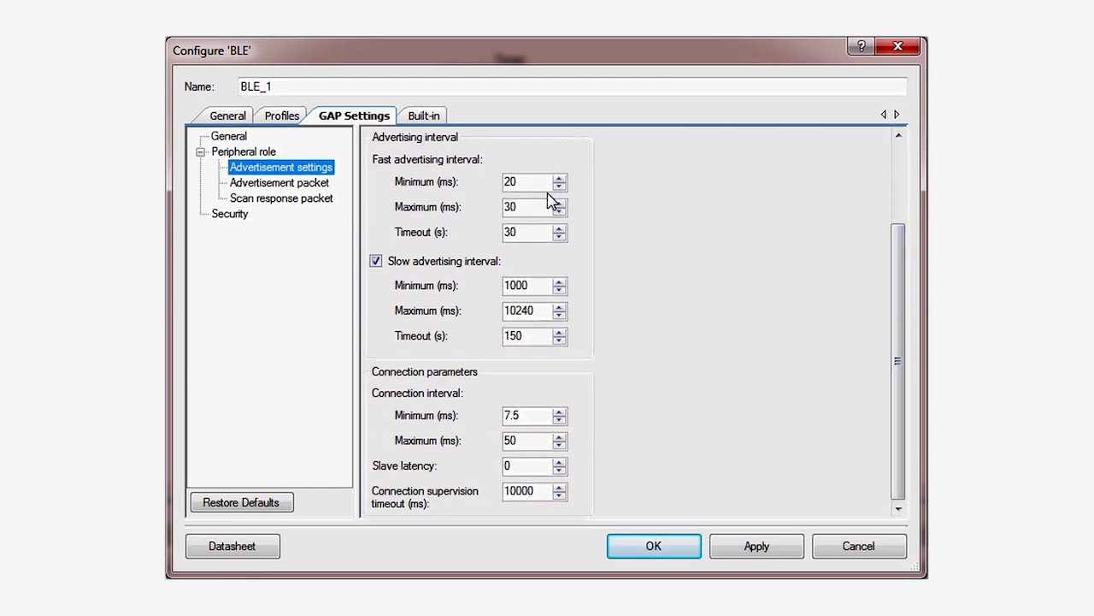
pyautogui.tripleClick(529, 207)
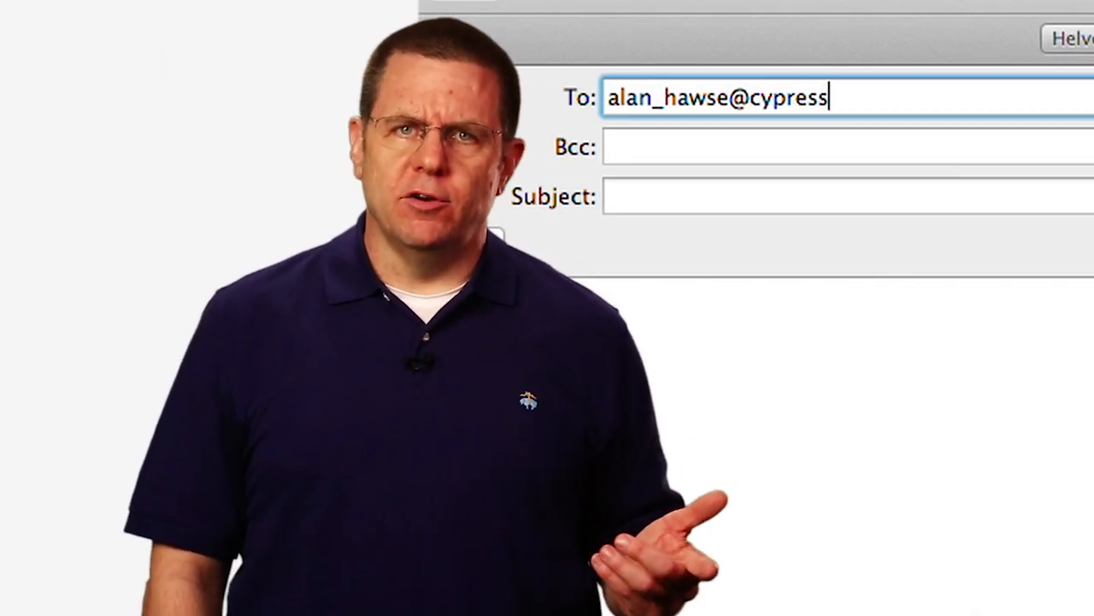
pyautogui.write('PSoC')
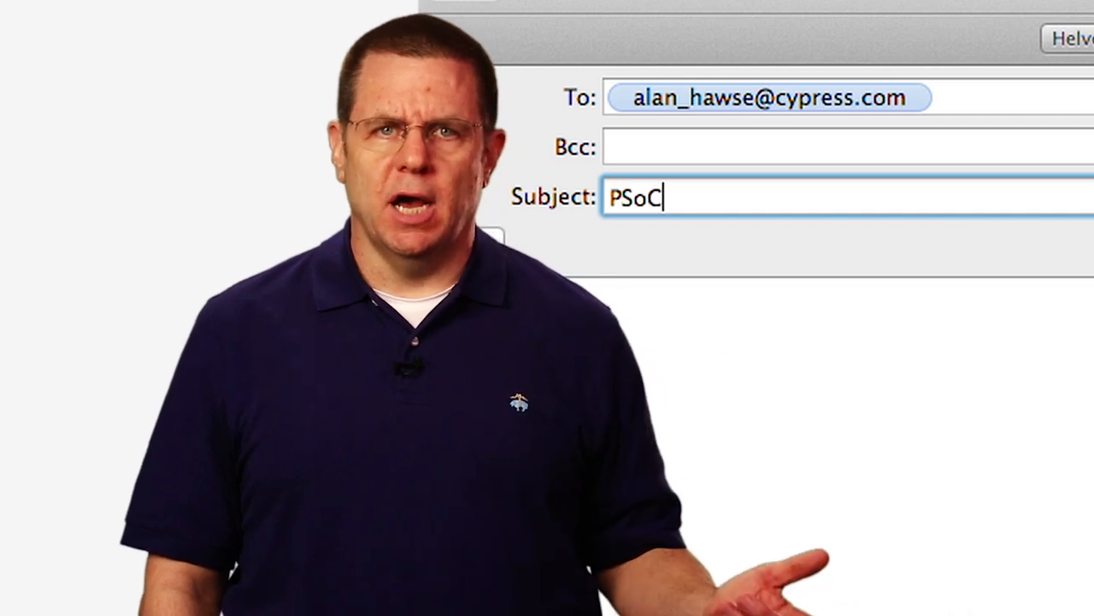
pyautogui.write('Creator question')
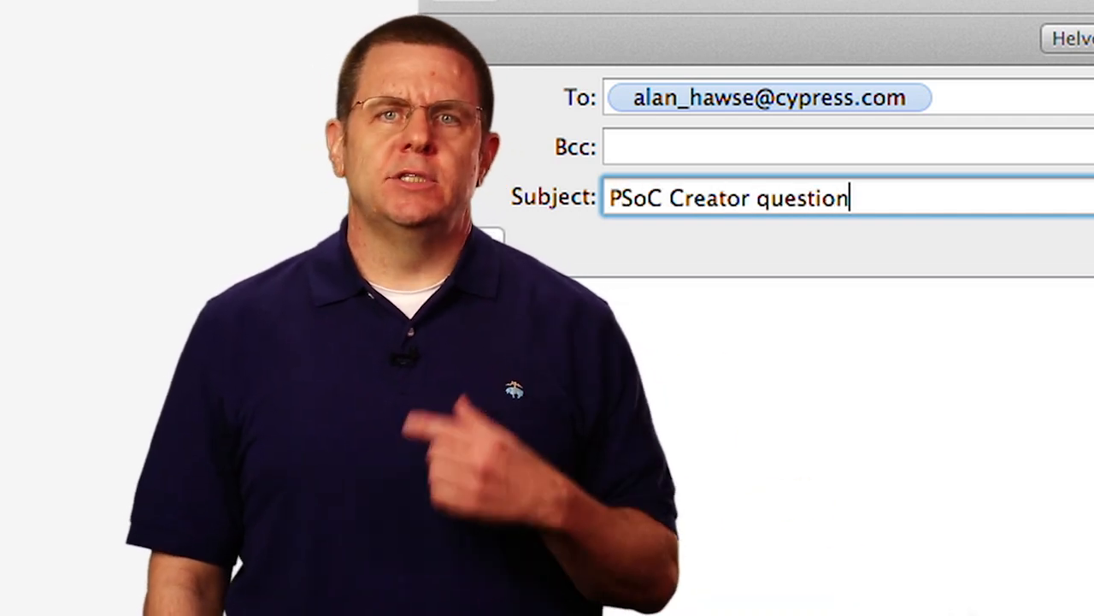